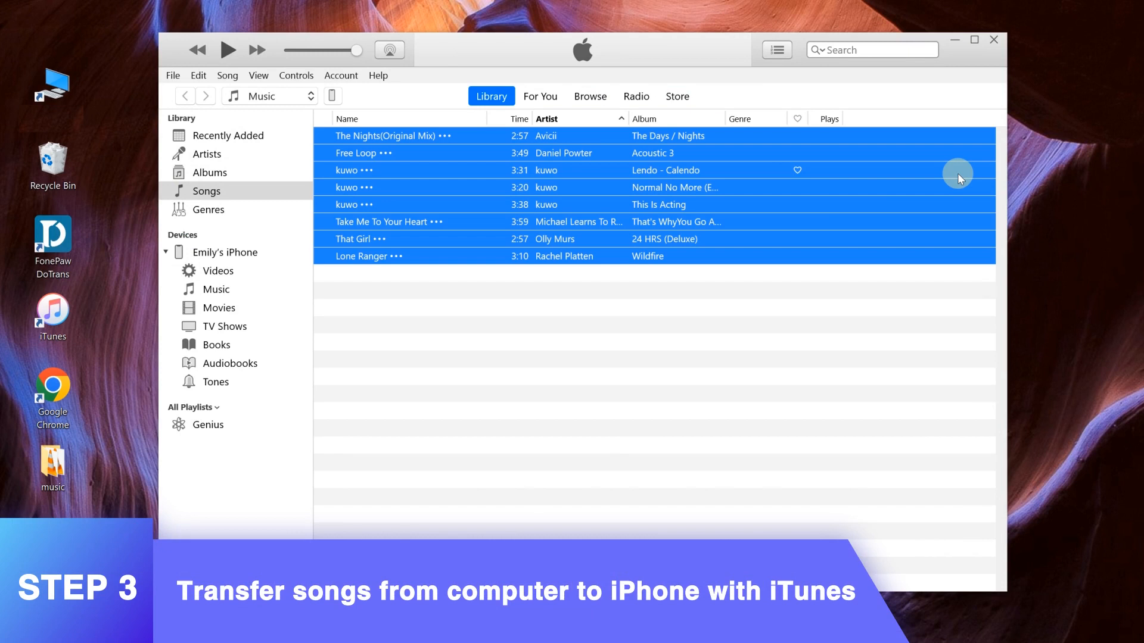
- Send the eight selected library songs to the connected iPhone via Add to Device
{"action": "right_click", "coordinate": [512, 141]}
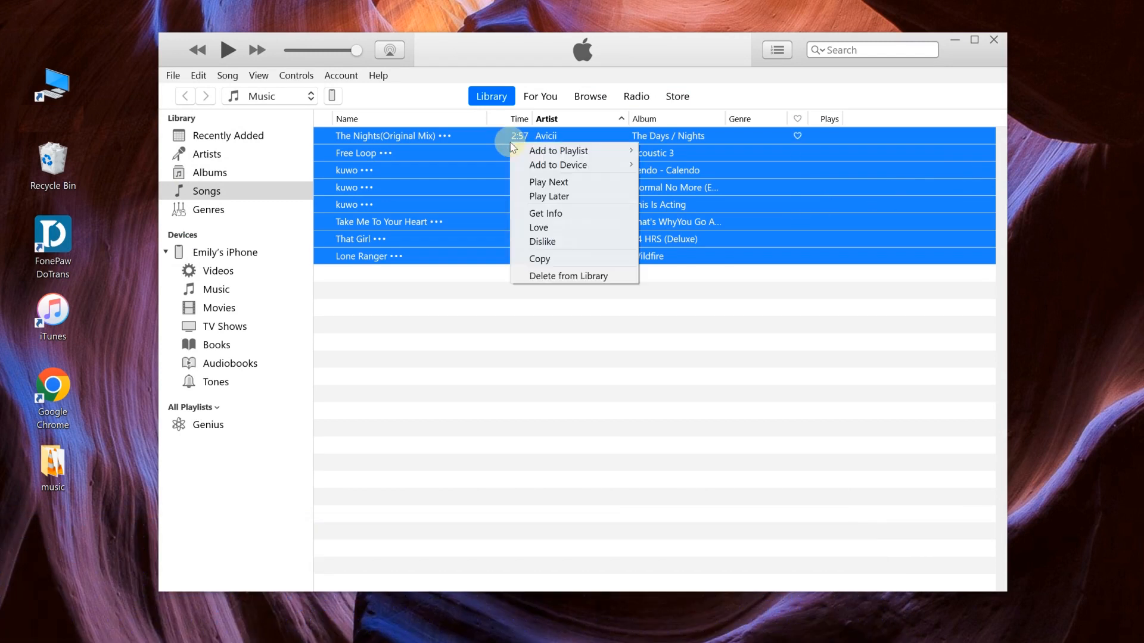
{"action": "mouse_move", "coordinate": [558, 164]}
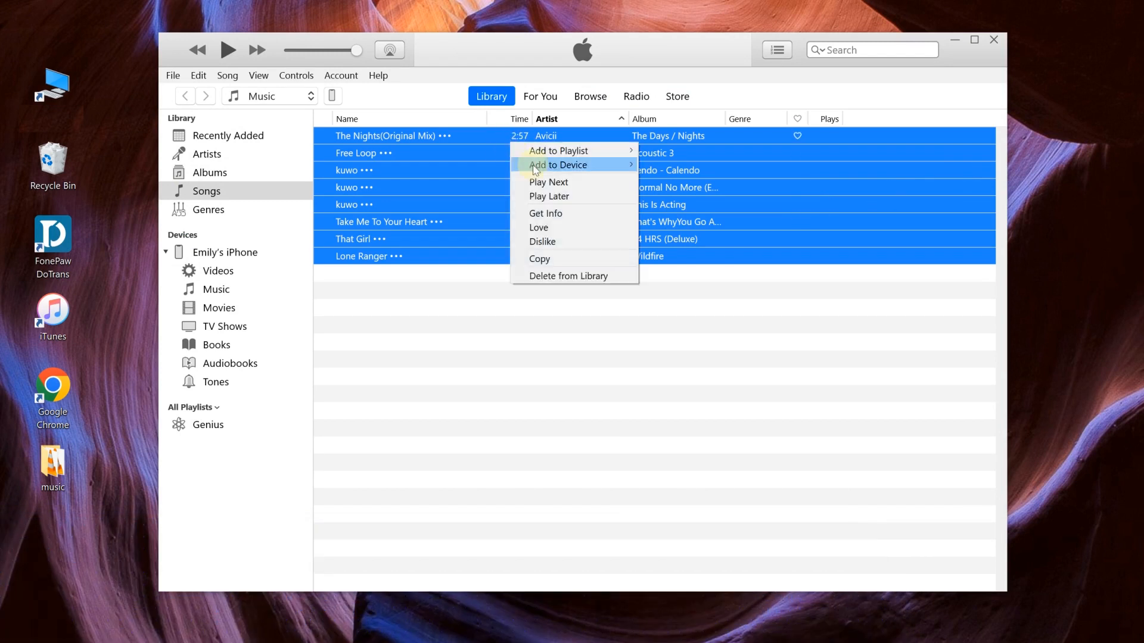
{"action": "mouse_move", "coordinate": [557, 165]}
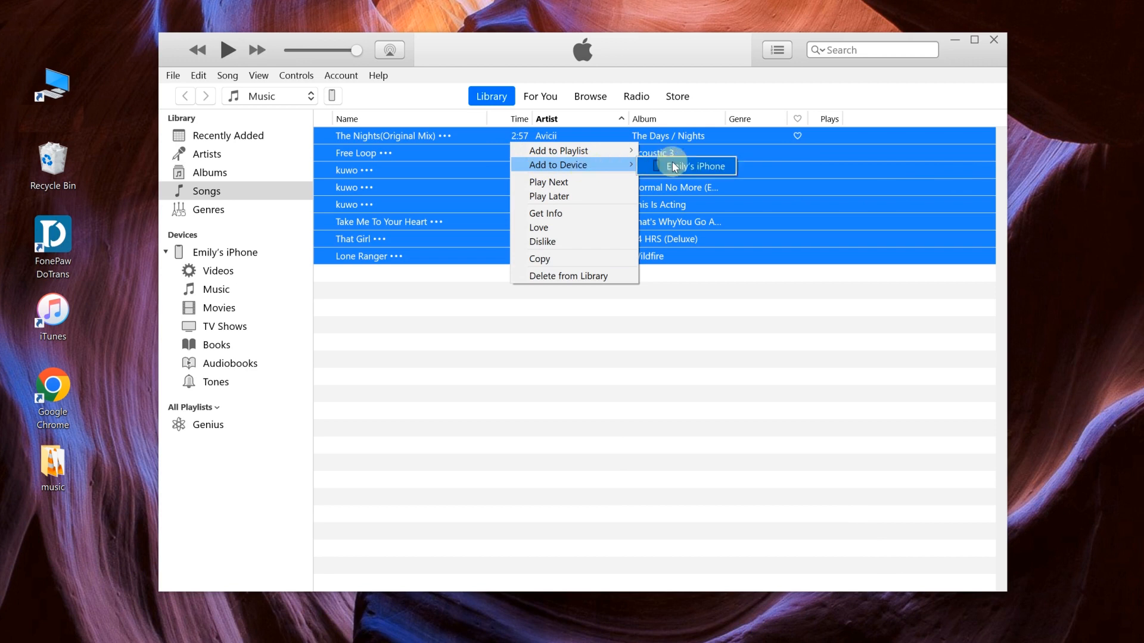
{"action": "left_click", "coordinate": [692, 167]}
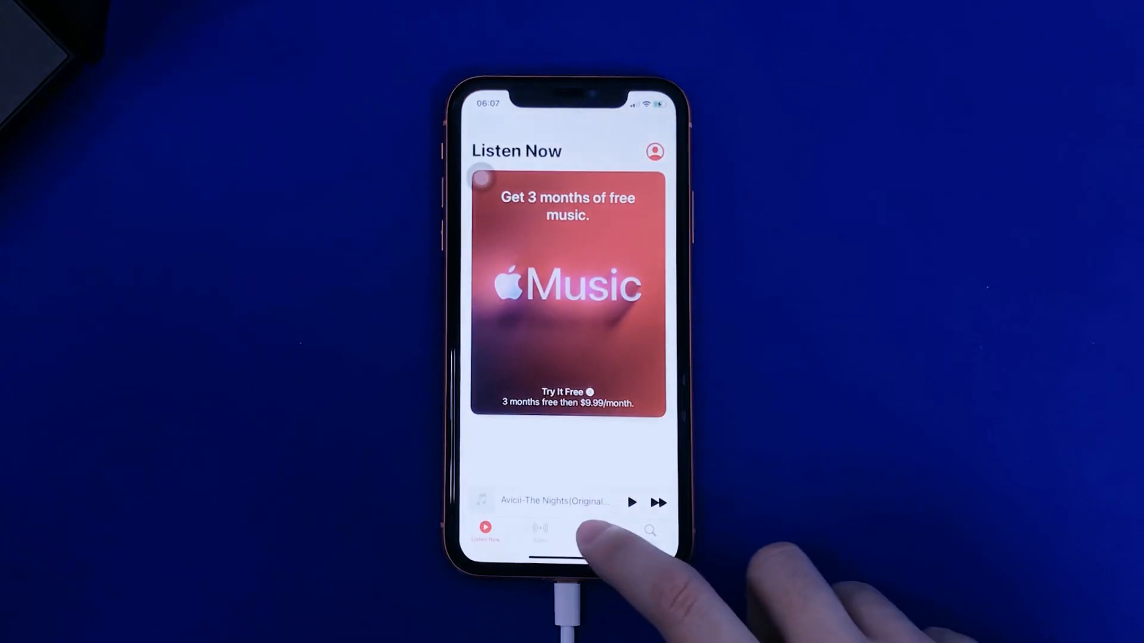
- Show the phone's Songs list to confirm the transferred Avicii, Daniel Powter, Olly Murs and Rachel Platten tracks
{"action": "left_click", "coordinate": [593, 529]}
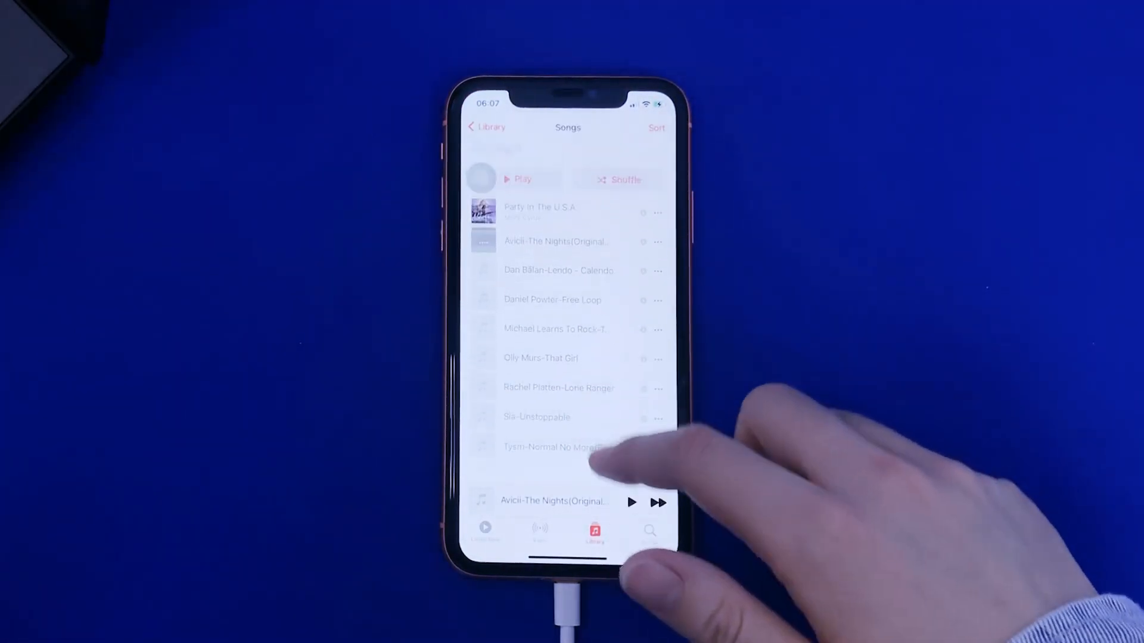